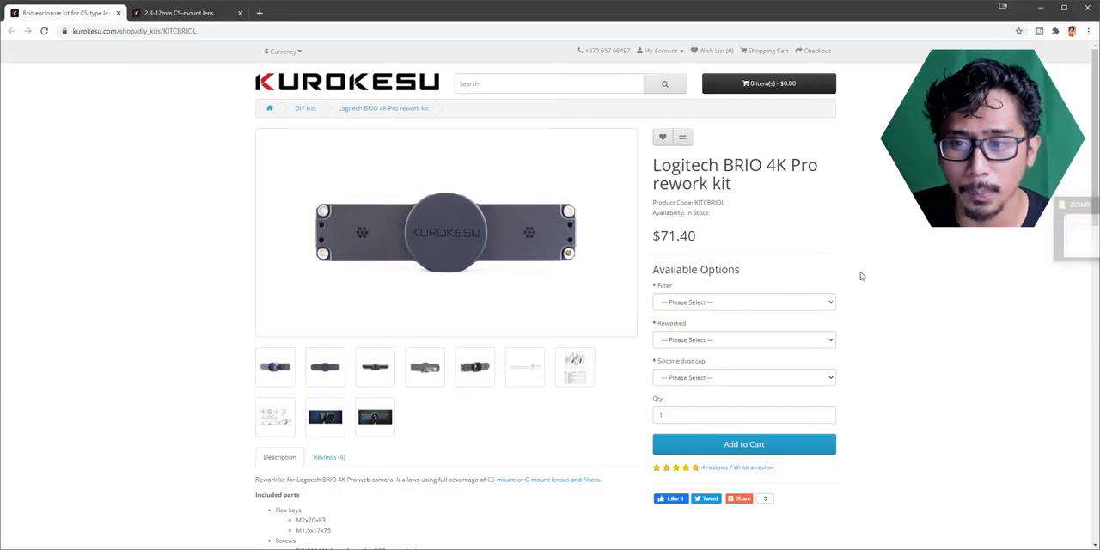
mouse_move(643, 139)
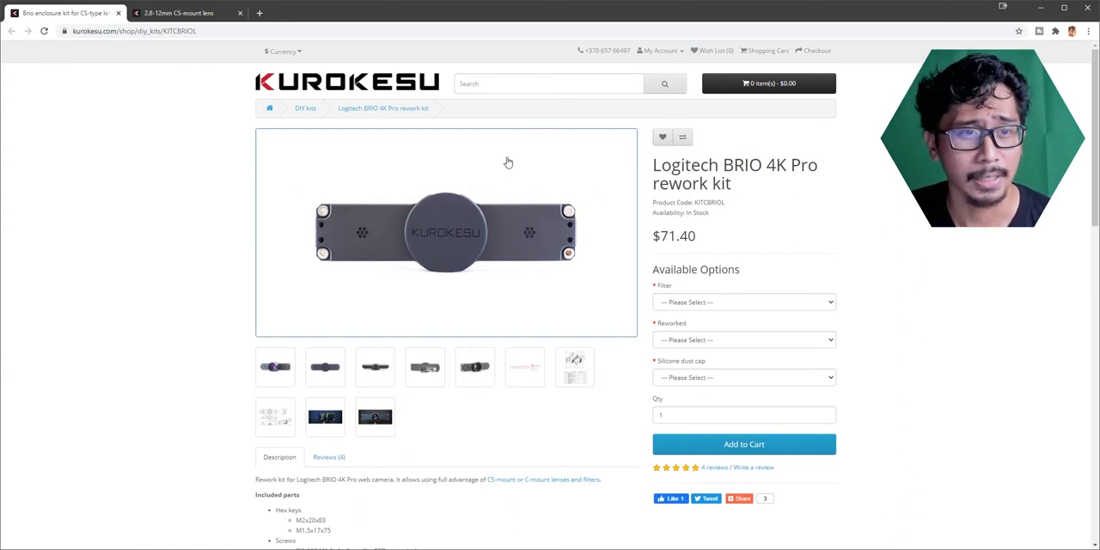
Open the BRIO 4K Pro rework kit's main product photo in the lightbox gallery.
left_click(275, 367)
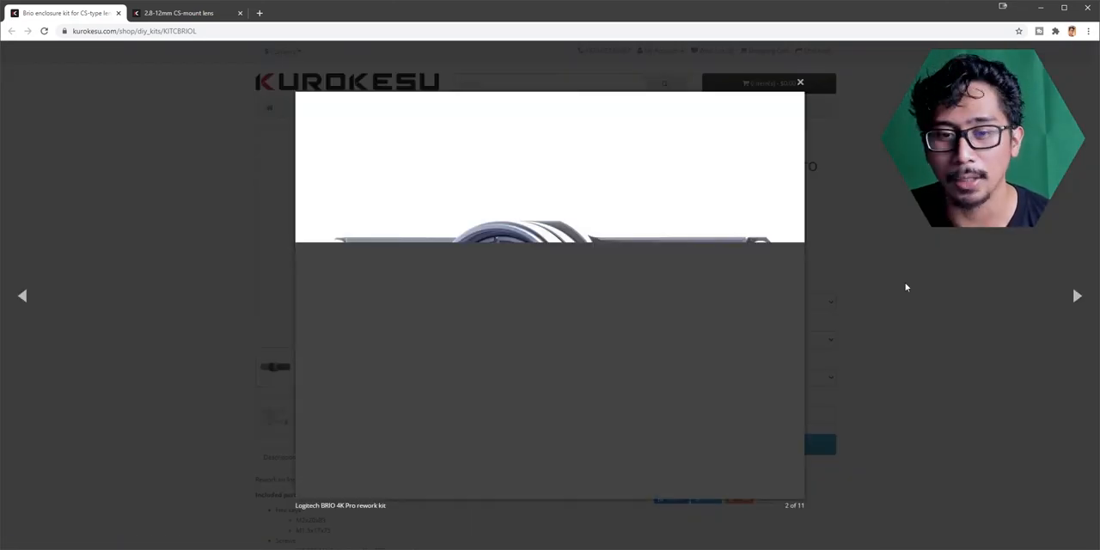
Page through the kit gallery to the dimension drawing, then close it and scroll back up.
left_click(1077, 295)
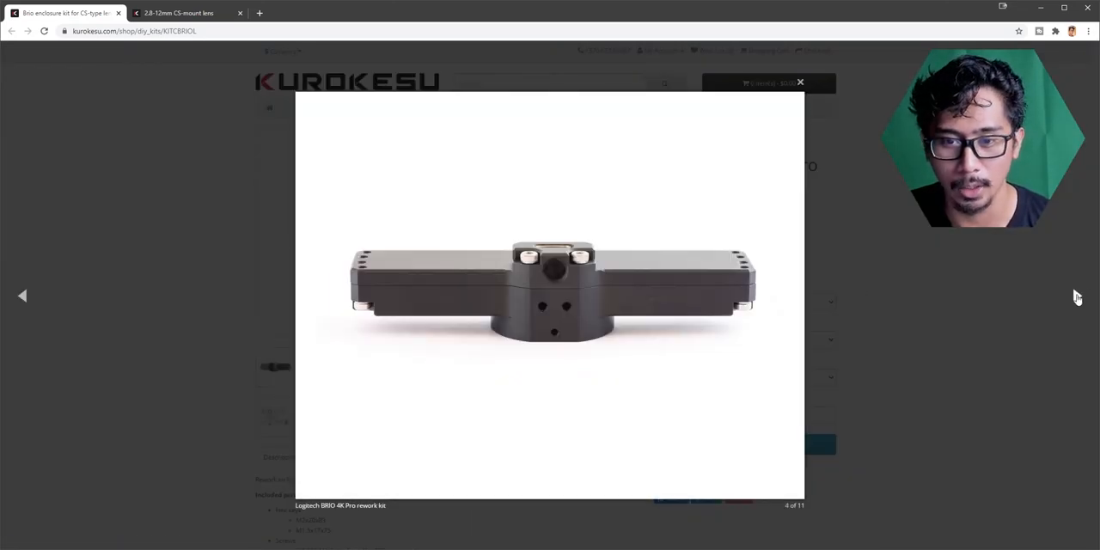
left_click(1077, 296)
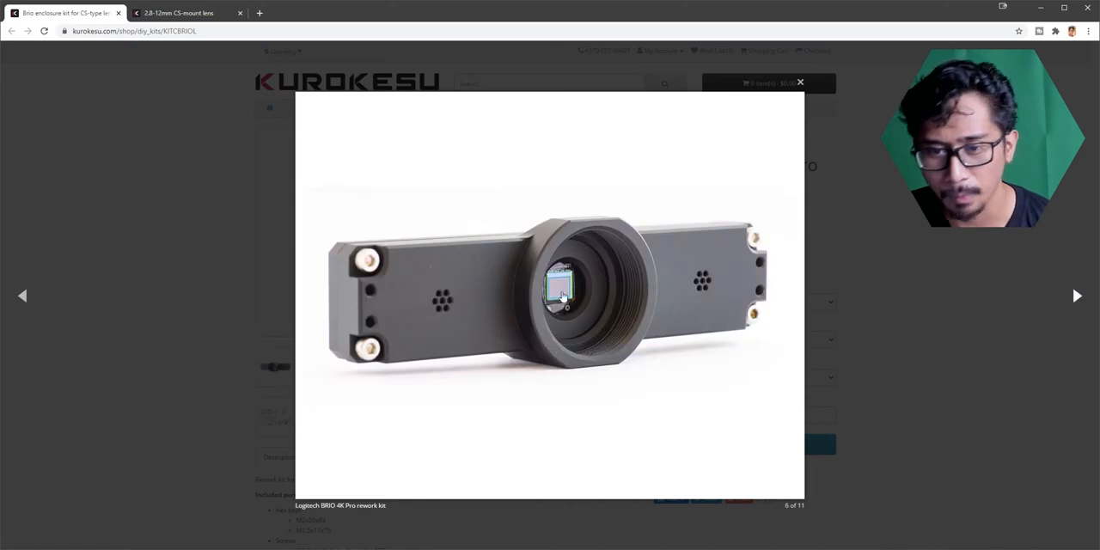
mouse_move(1024, 304)
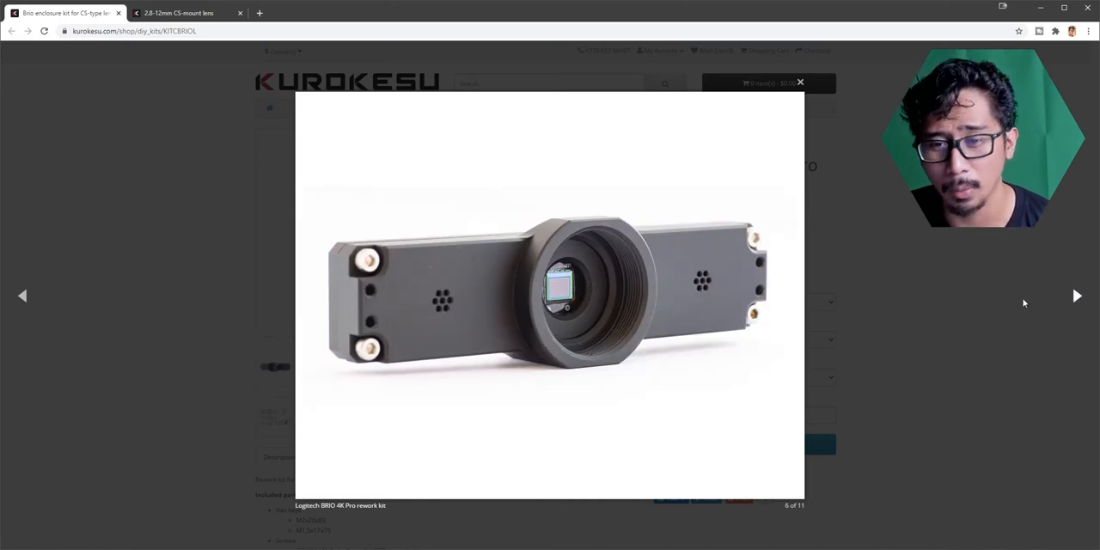
left_click(1077, 296)
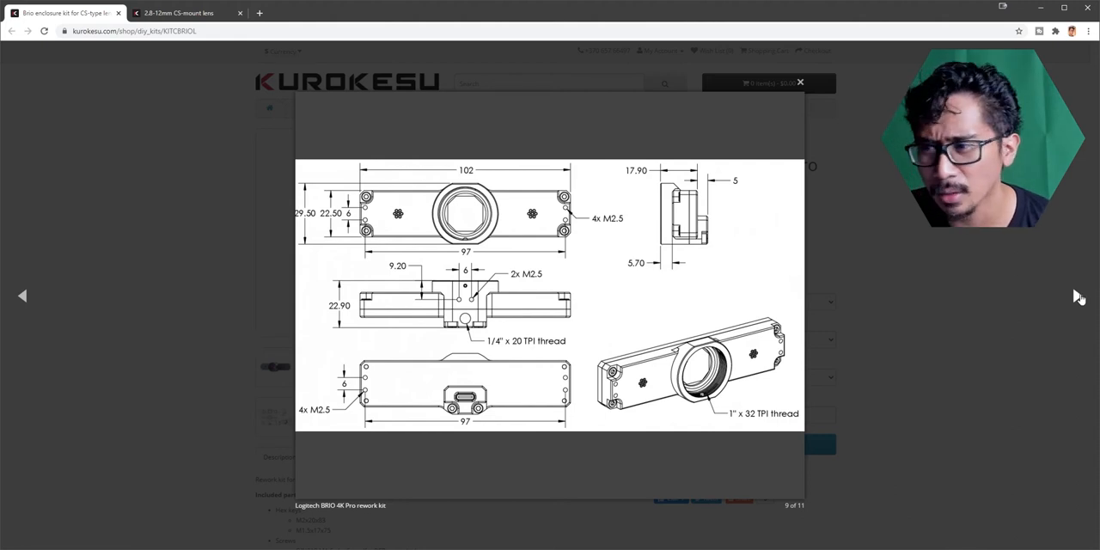
left_click(800, 82)
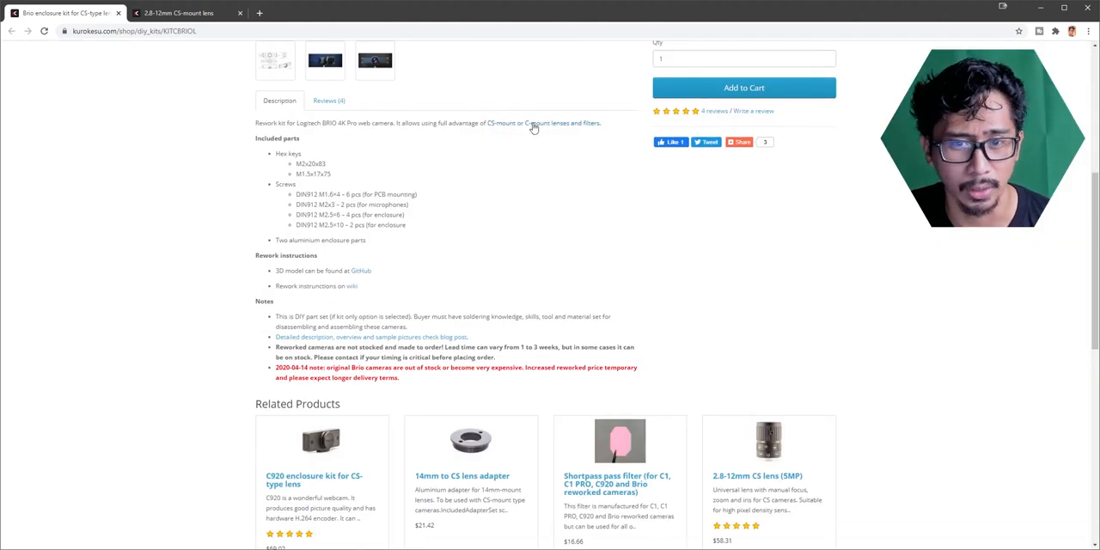
scroll("up", 3)
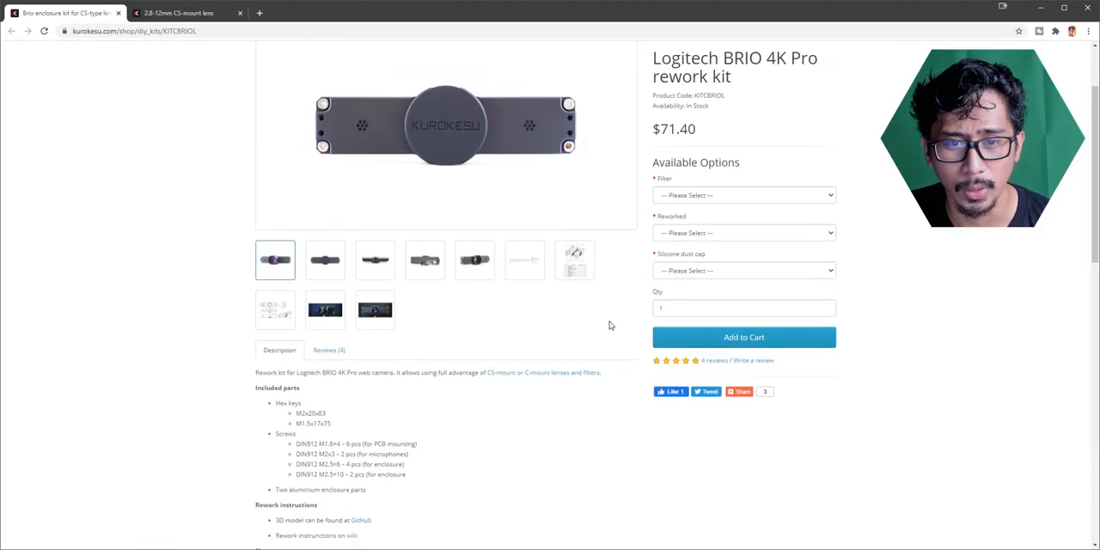
scroll("up", 3)
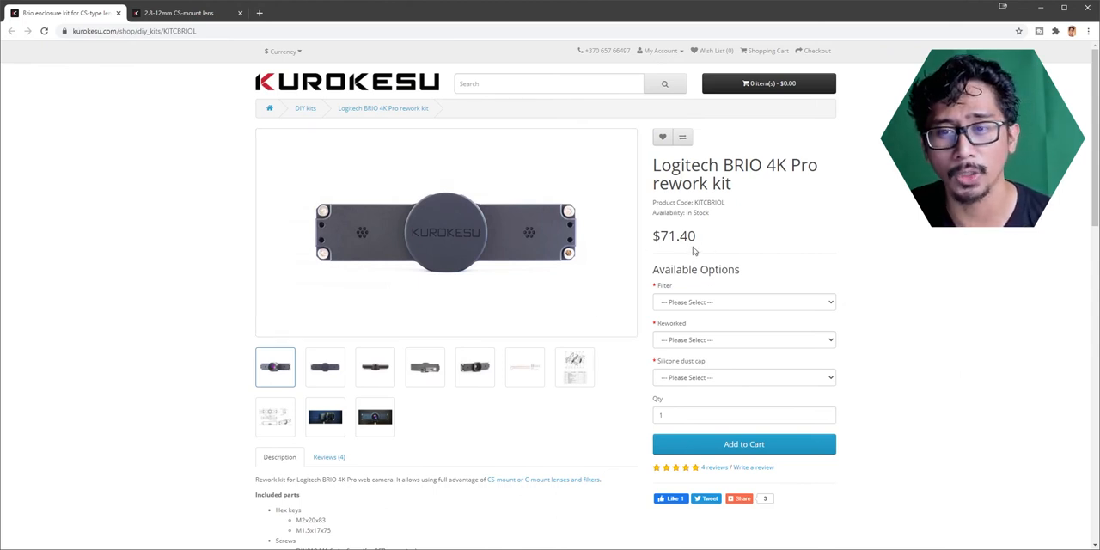
Set Filter to 380-650nm LOW PASS and Reworked to Kit only, then go to the 2.8-12mm CS lens.
left_click(743, 302)
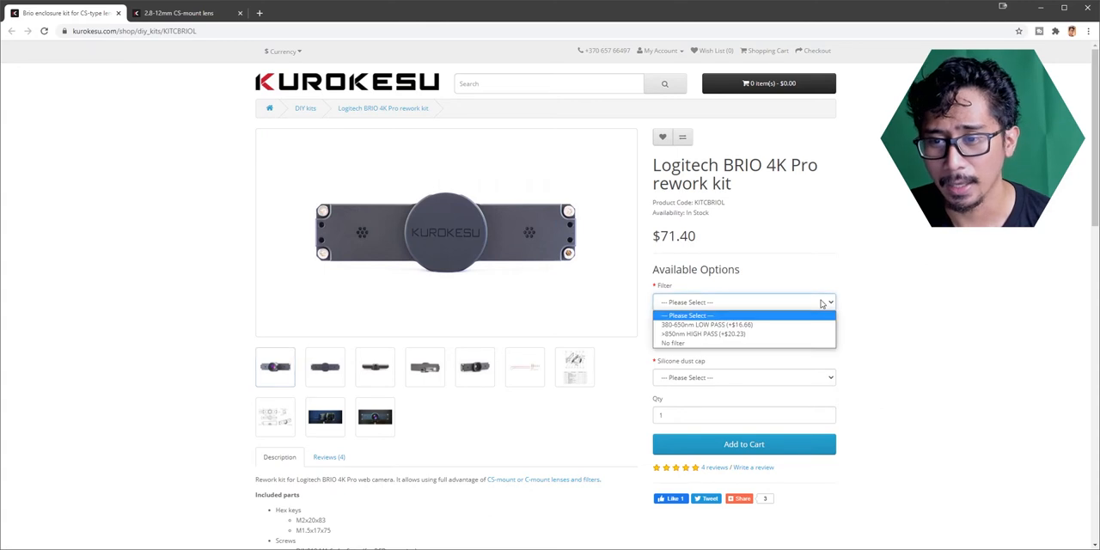
mouse_move(744, 334)
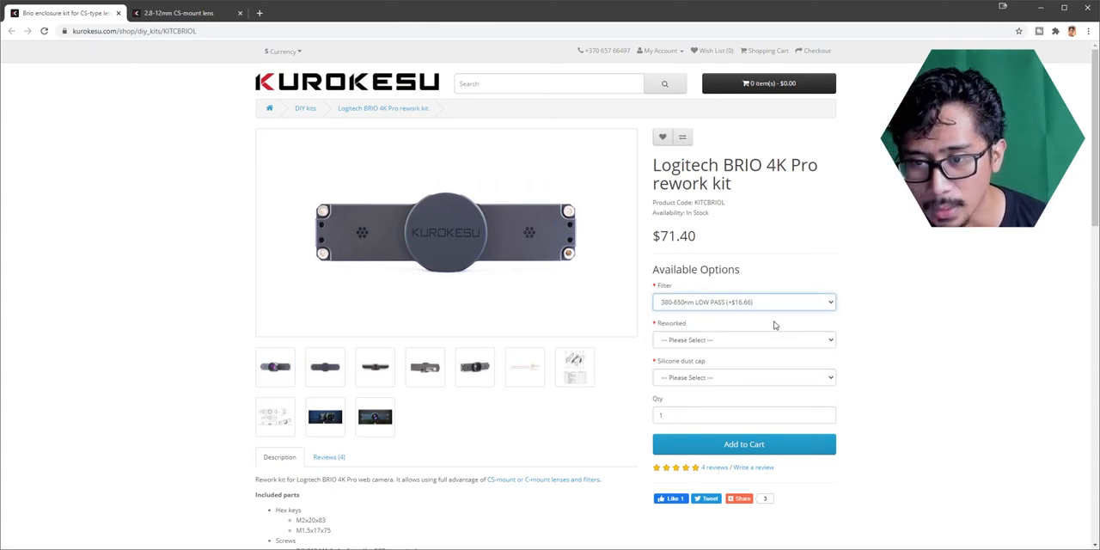
mouse_move(819, 339)
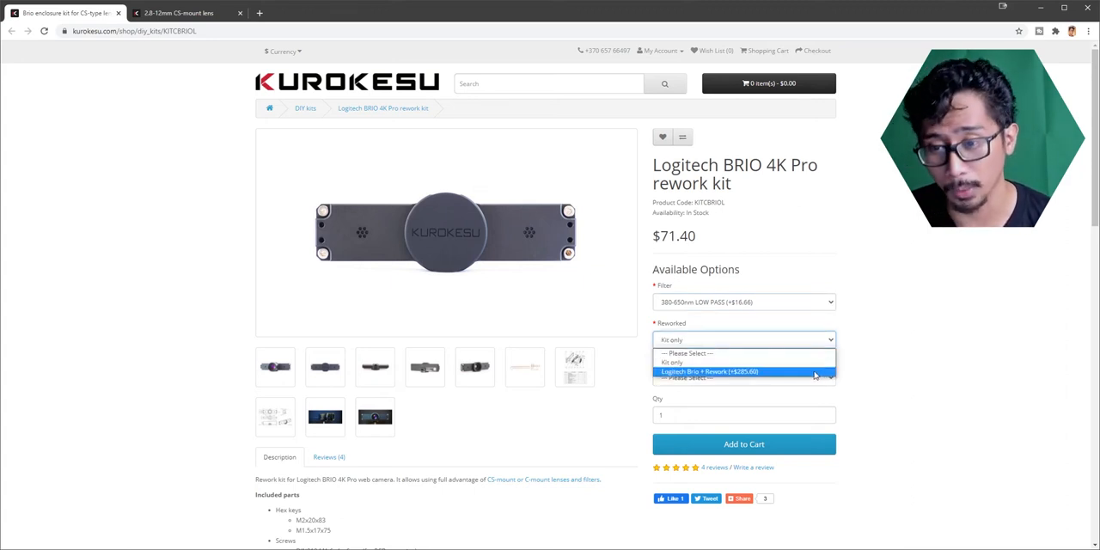
left_click(743, 362)
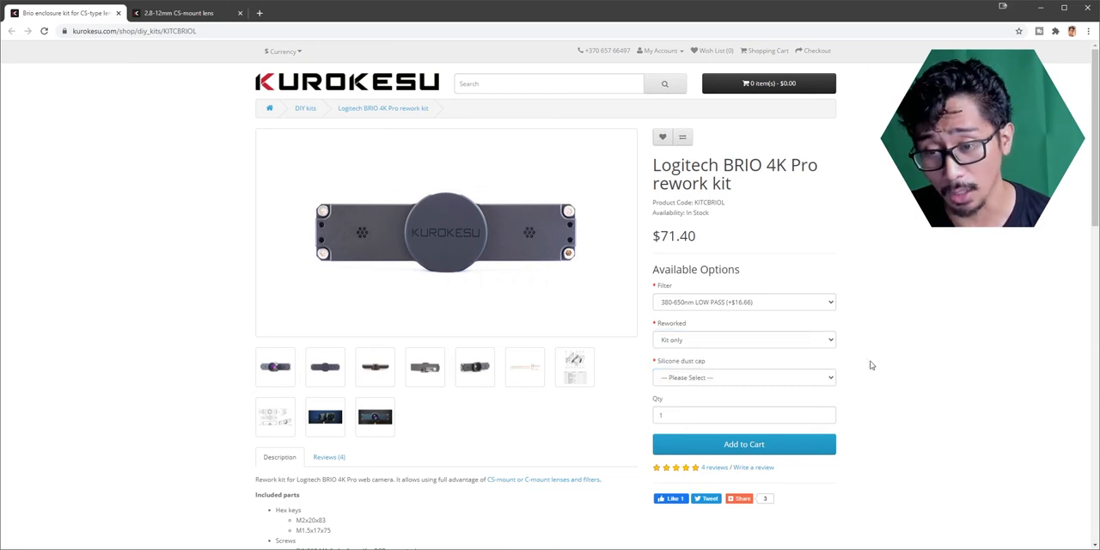
left_click(743, 377)
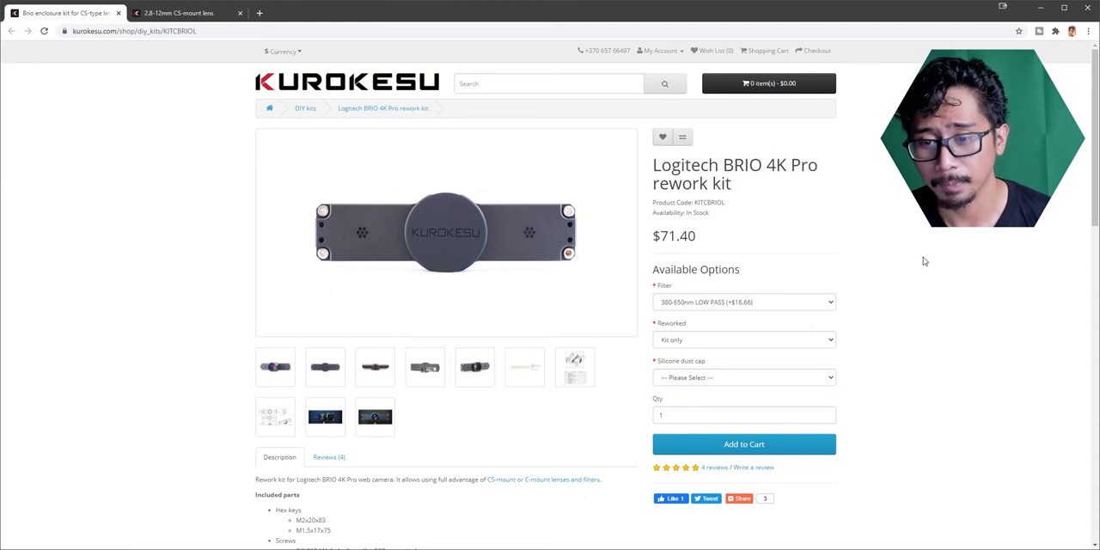
left_click(178, 12)
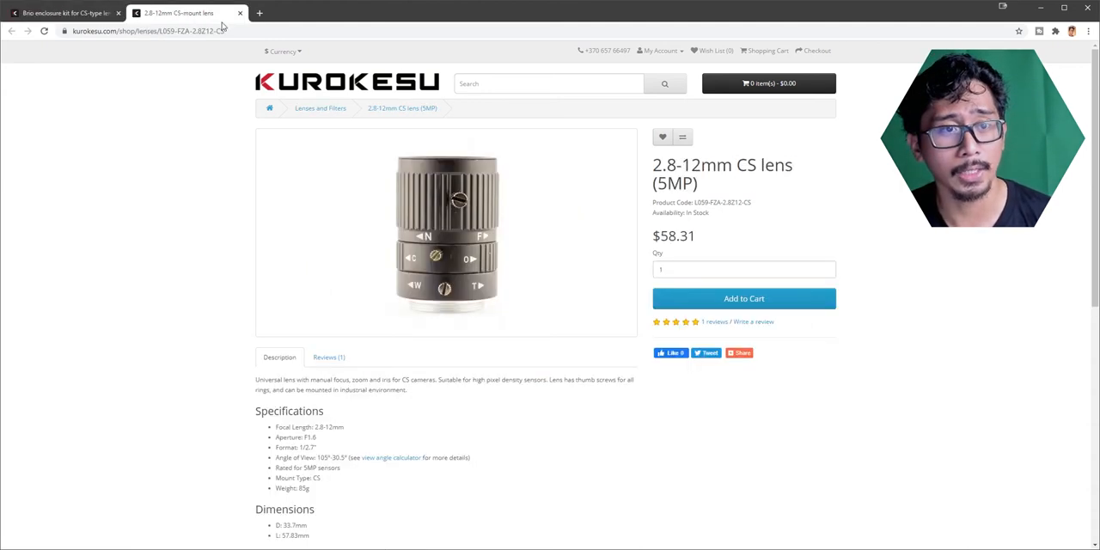
mouse_move(247, 42)
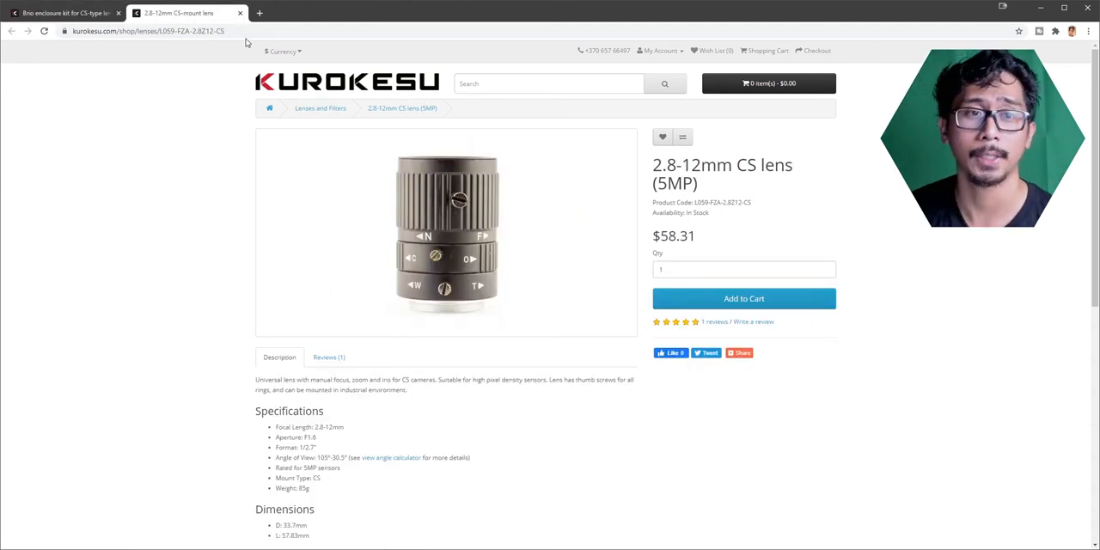
mouse_move(270, 273)
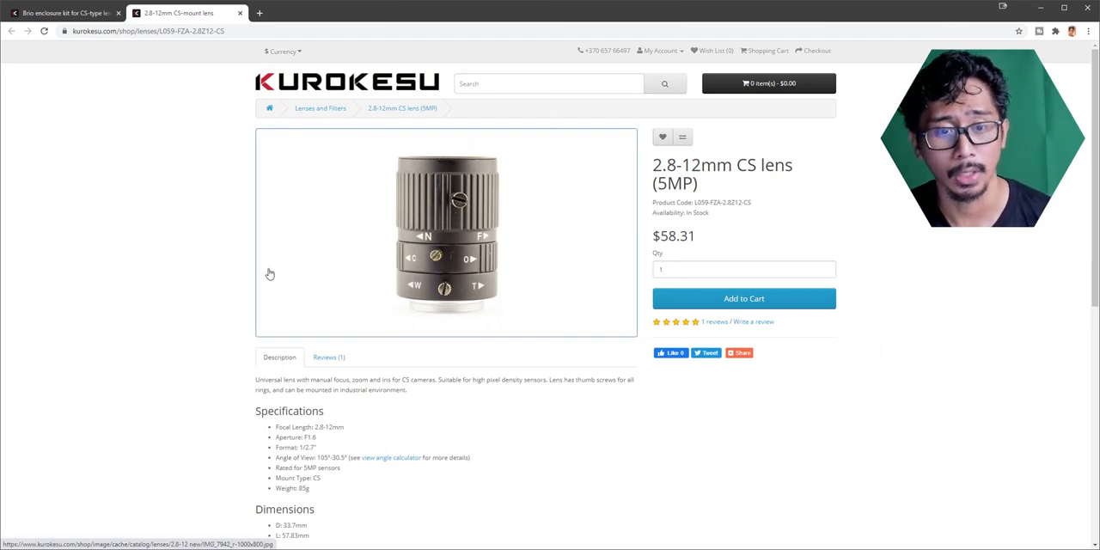
mouse_move(434, 180)
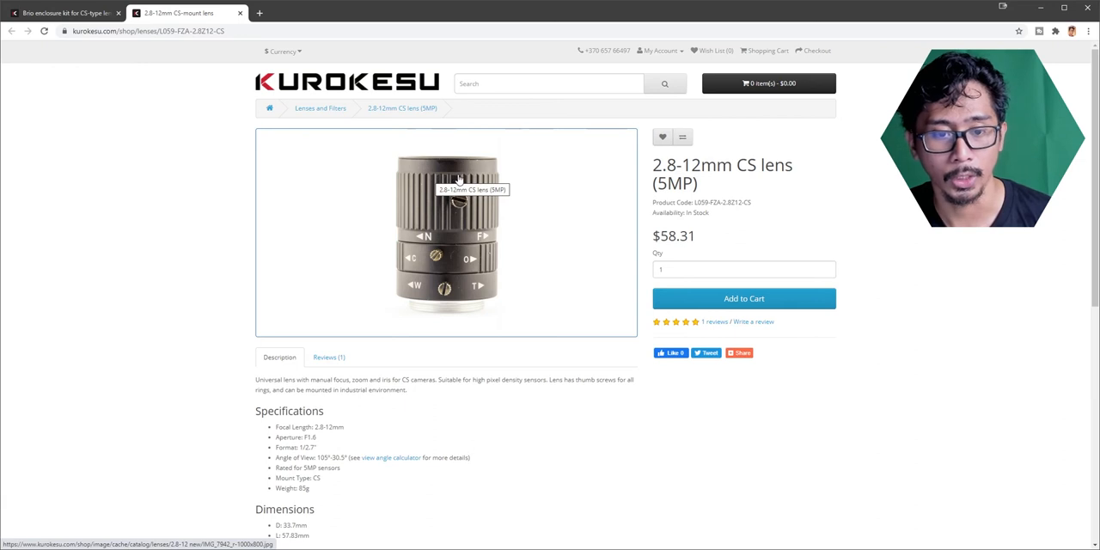
scroll("down", 3)
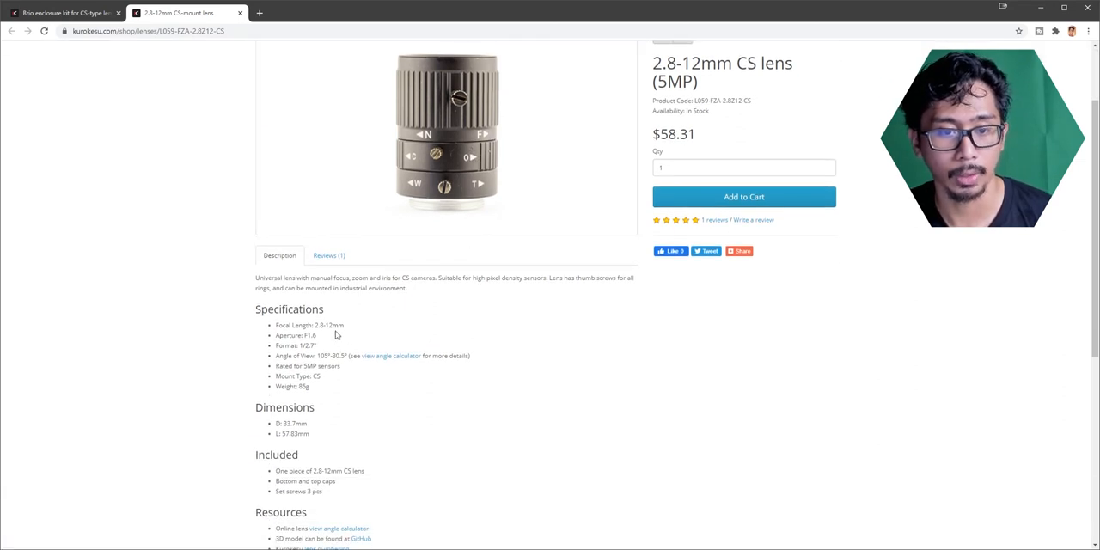
double_click(307, 335)
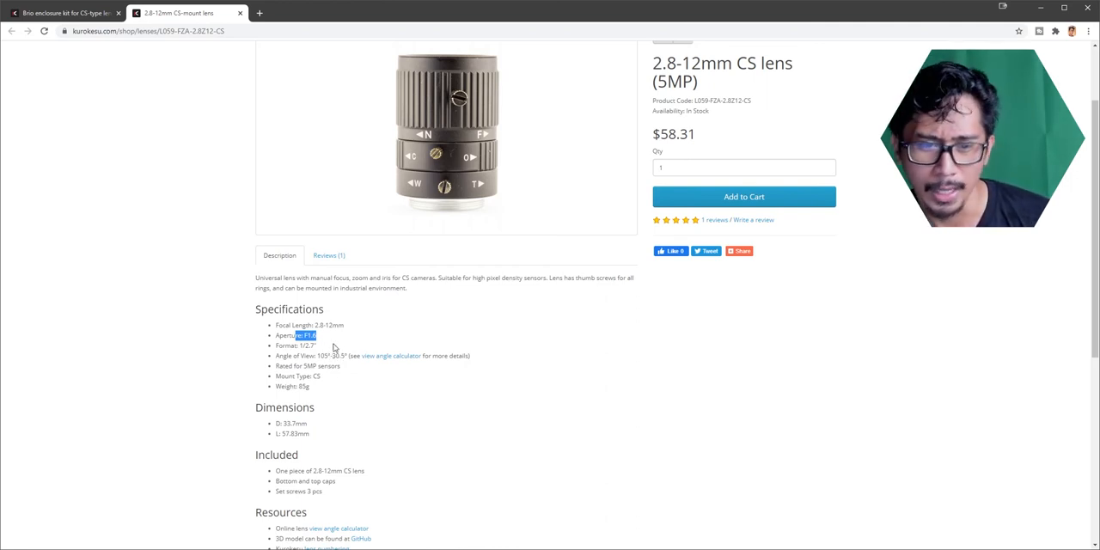
double_click(296, 345)
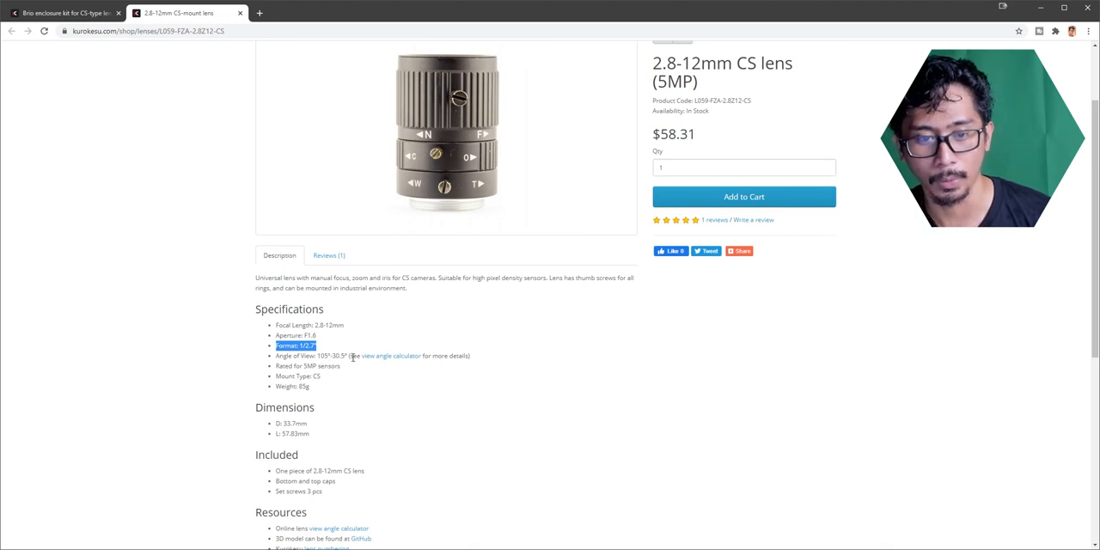
mouse_move(392, 356)
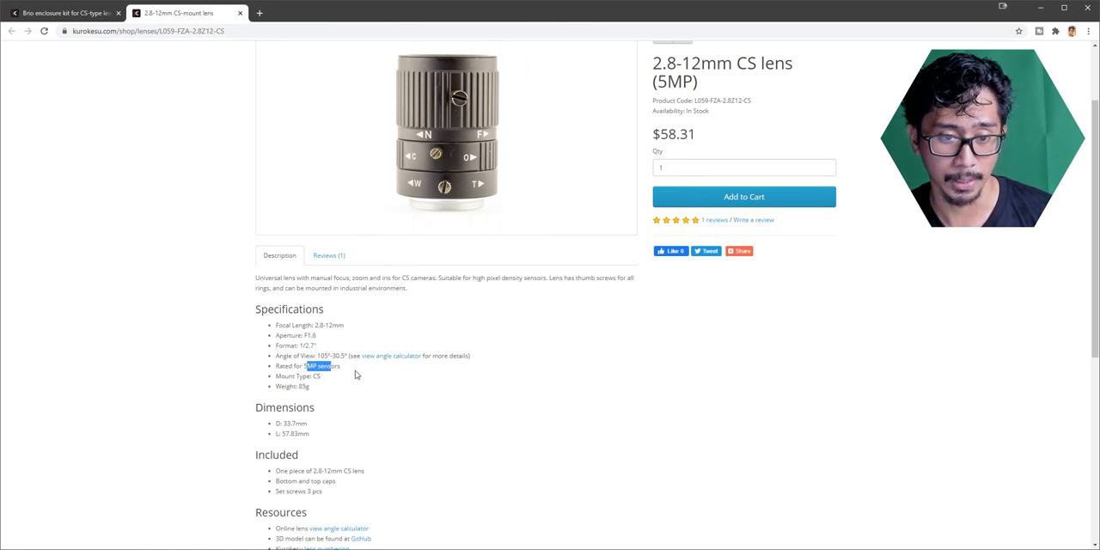
scroll("down", 3)
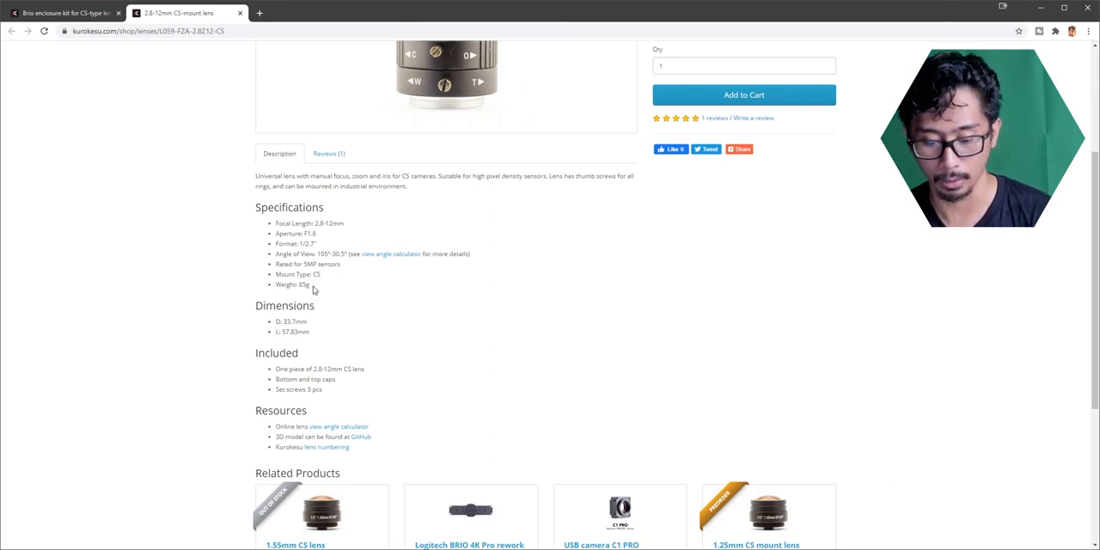
mouse_move(318, 296)
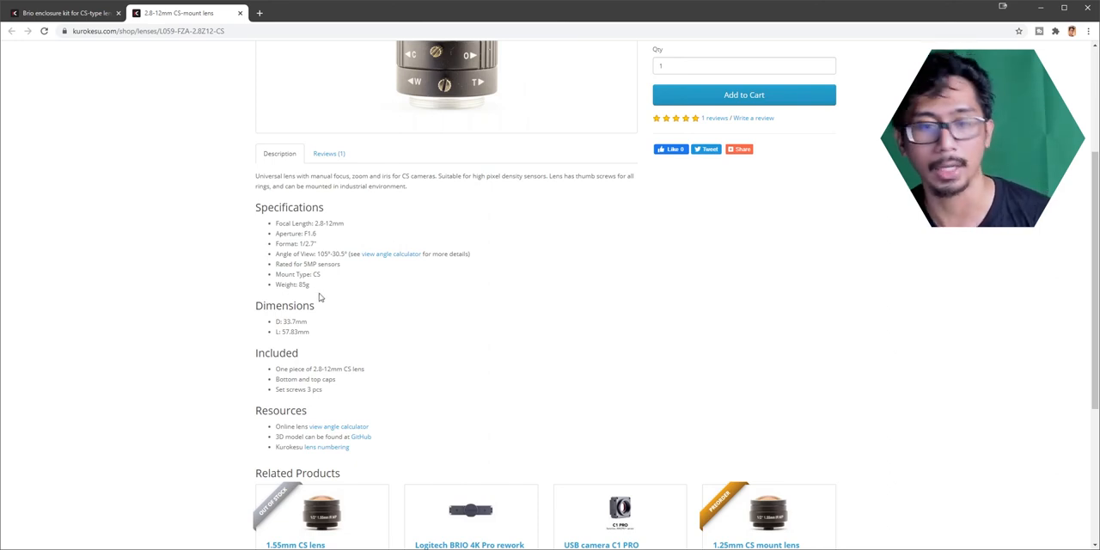